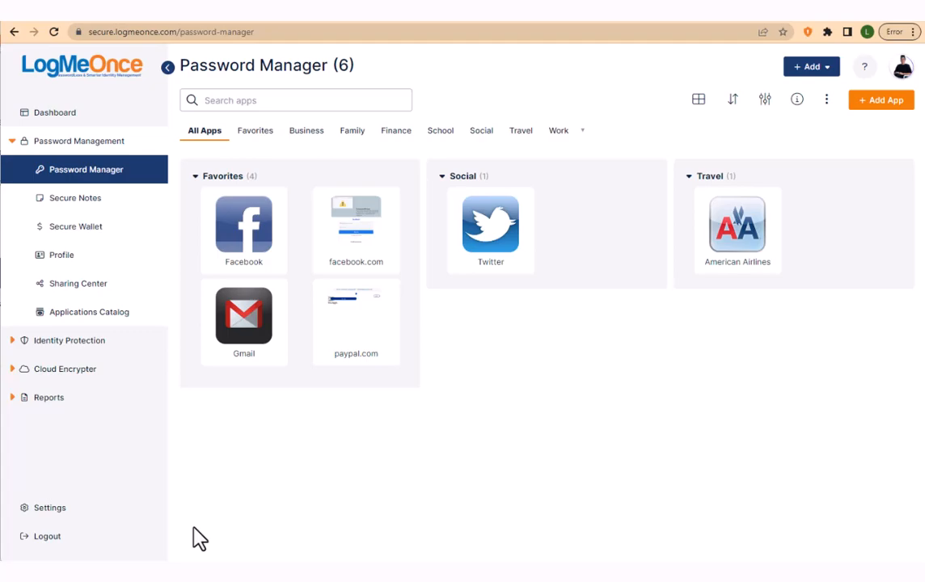
mouse_move(340, 447)
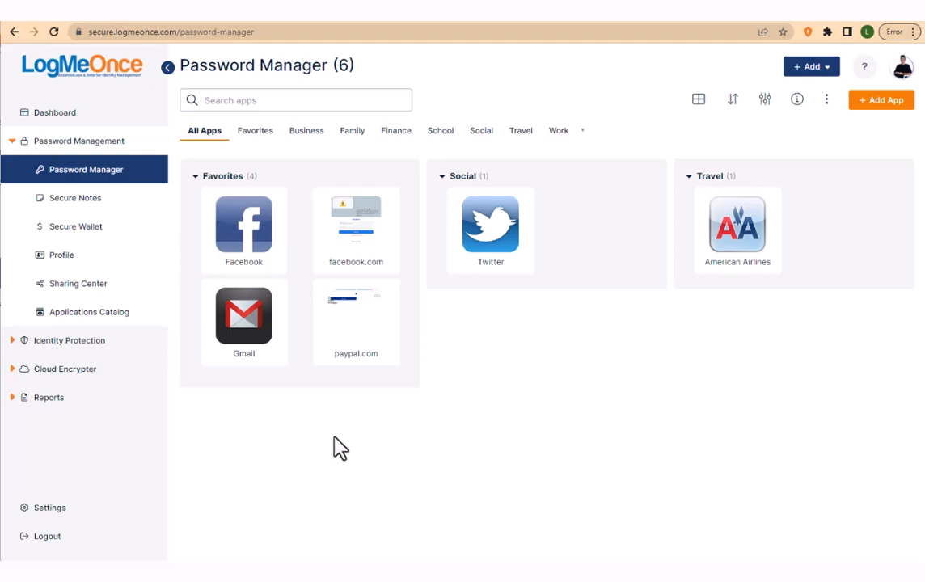
mouse_move(592, 356)
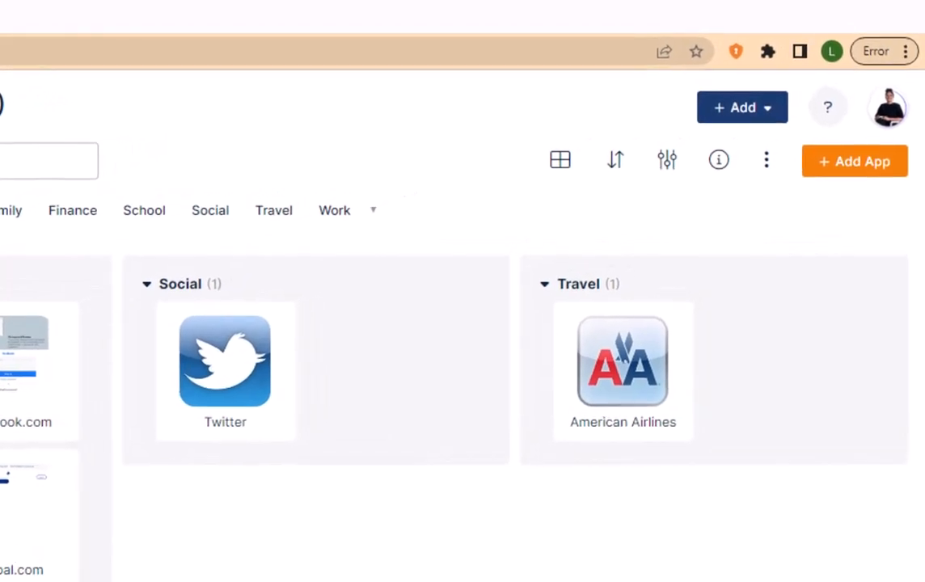
Choose Generic CSV File as the source on the Import Passwords page.
left_click(765, 160)
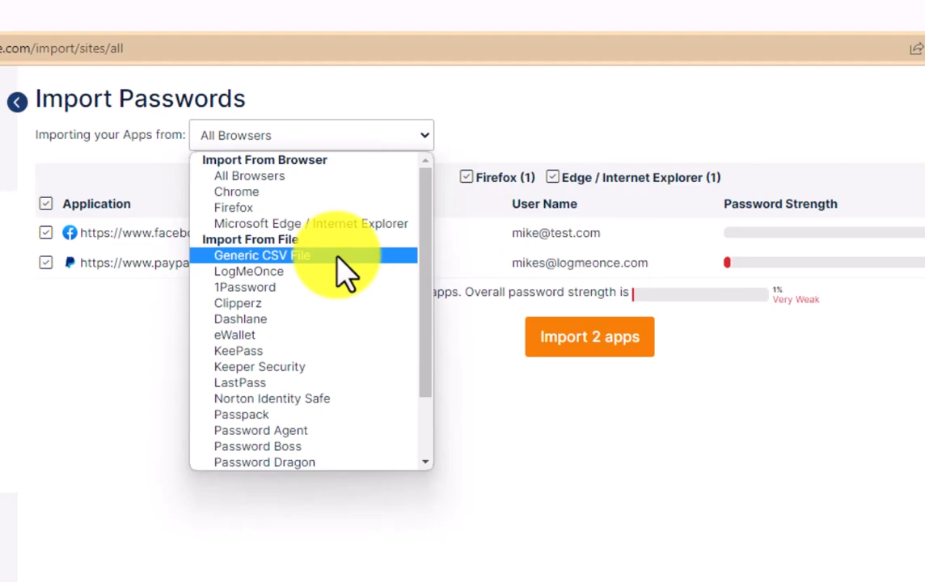
left_click(260, 256)
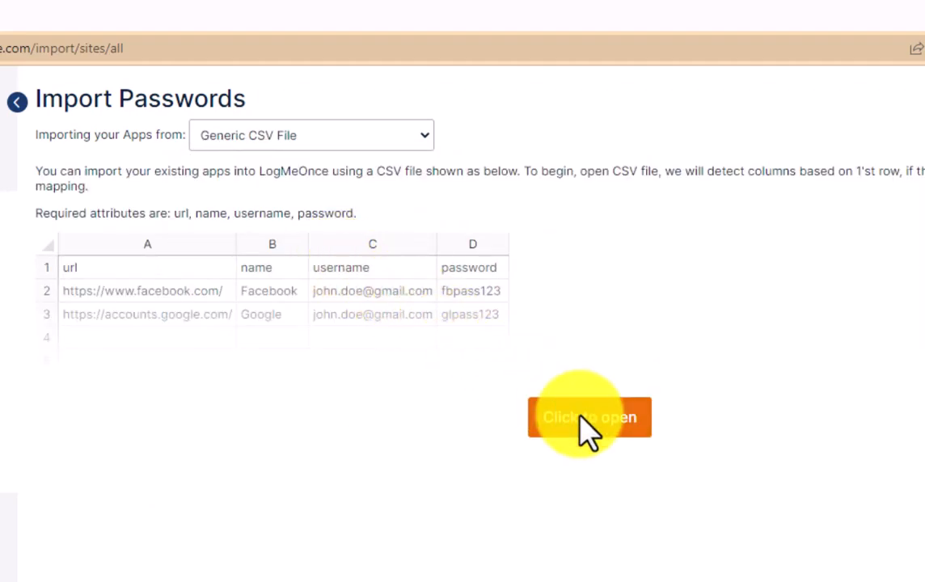
Load the CSV file from Downloads so its five apps fill the import table.
left_click(589, 417)
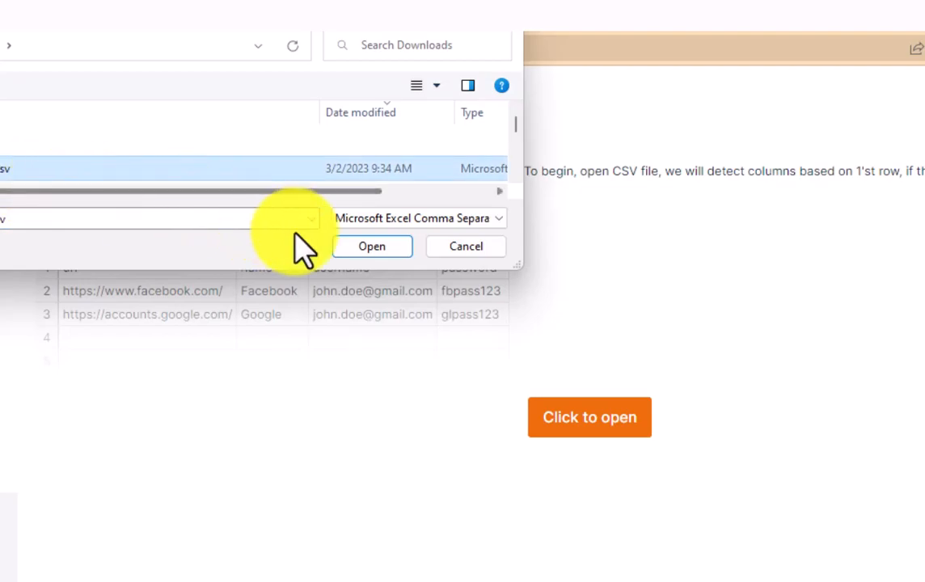
left_click(372, 245)
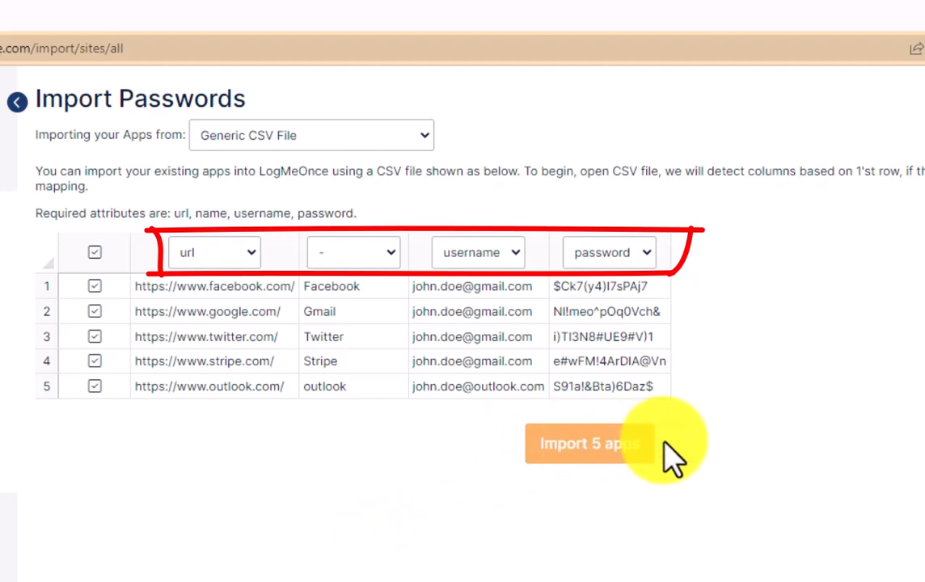
mouse_move(380, 262)
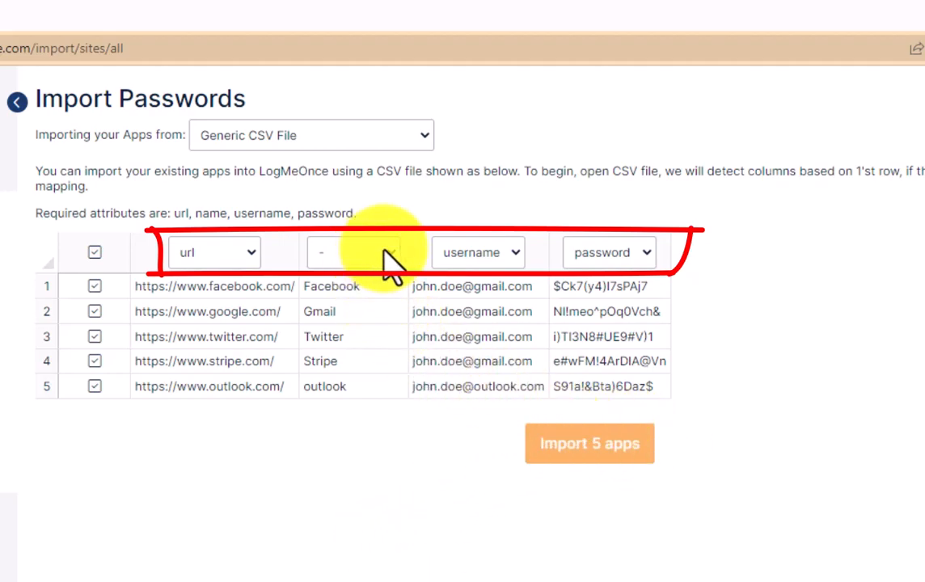
Assign the second CSV column to 'name', completing url, name, username and password mapping.
left_click(353, 253)
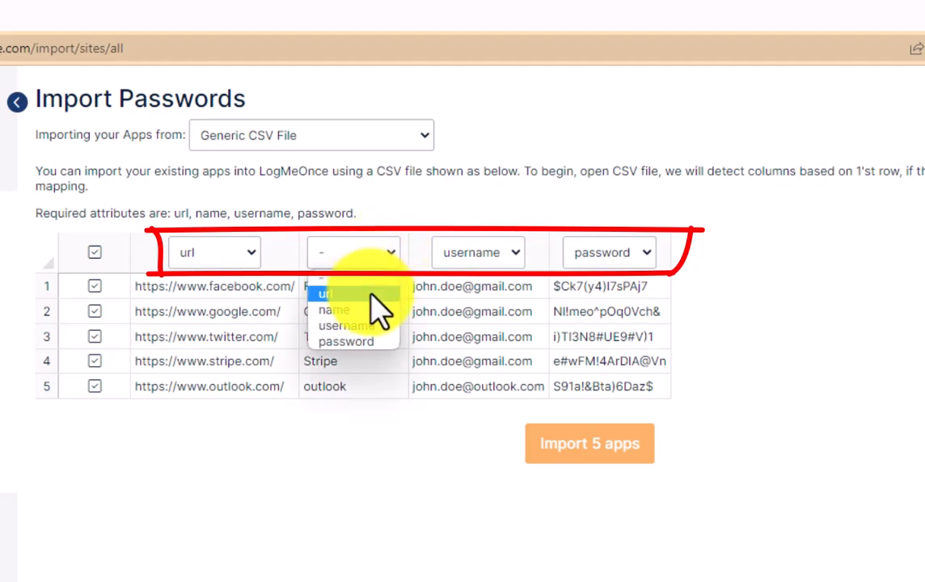
left_click(333, 310)
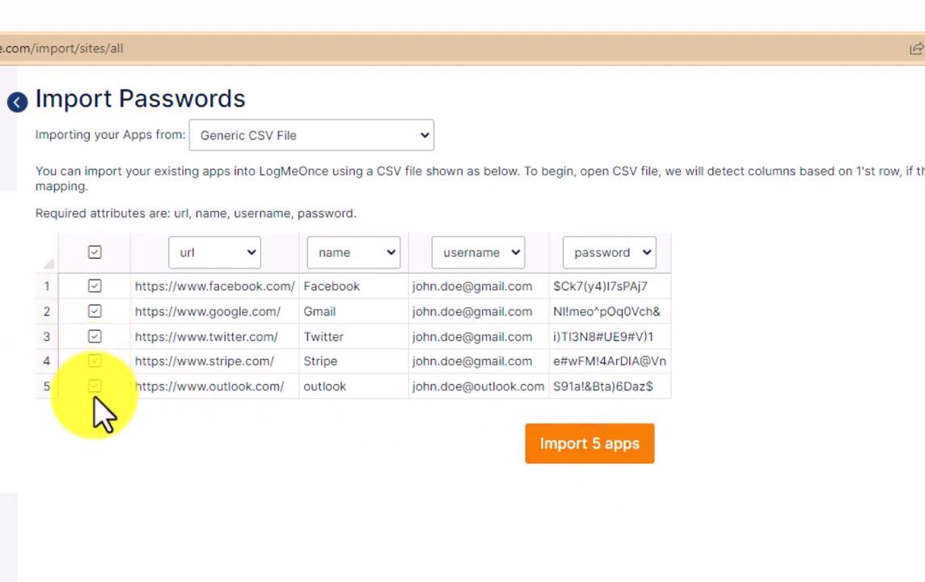
left_click(96, 385)
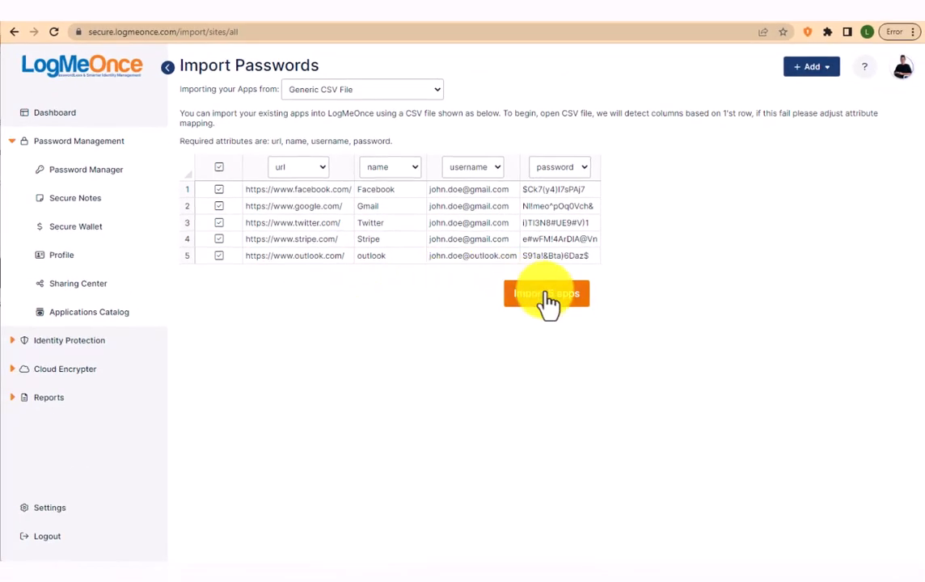
Import the five apps and acknowledge the successful import dialog with OK.
left_click(547, 295)
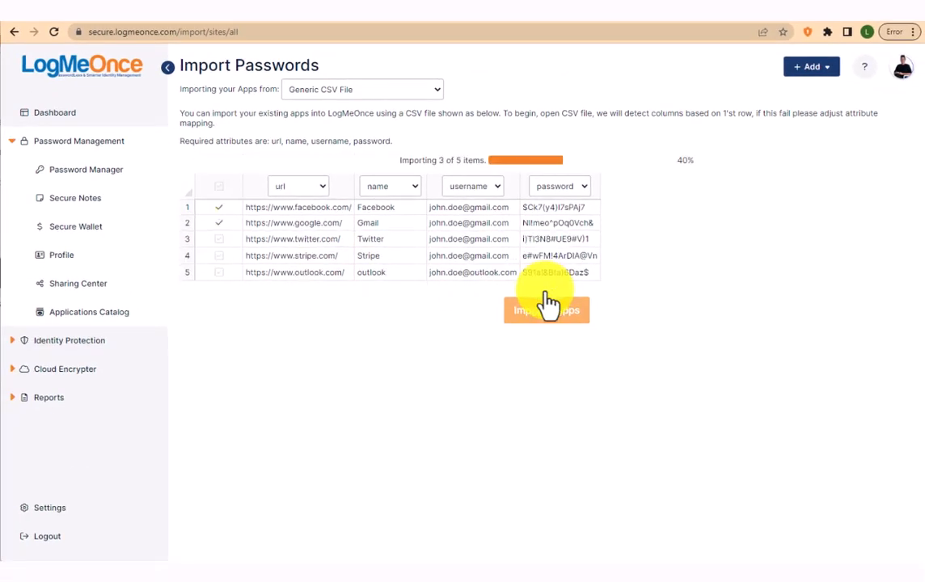
left_click(547, 310)
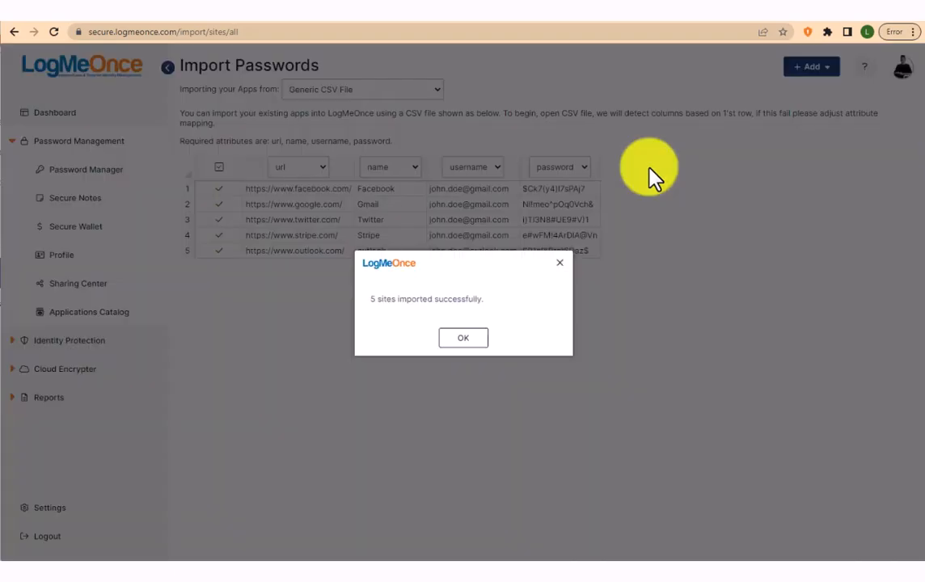
left_click(462, 338)
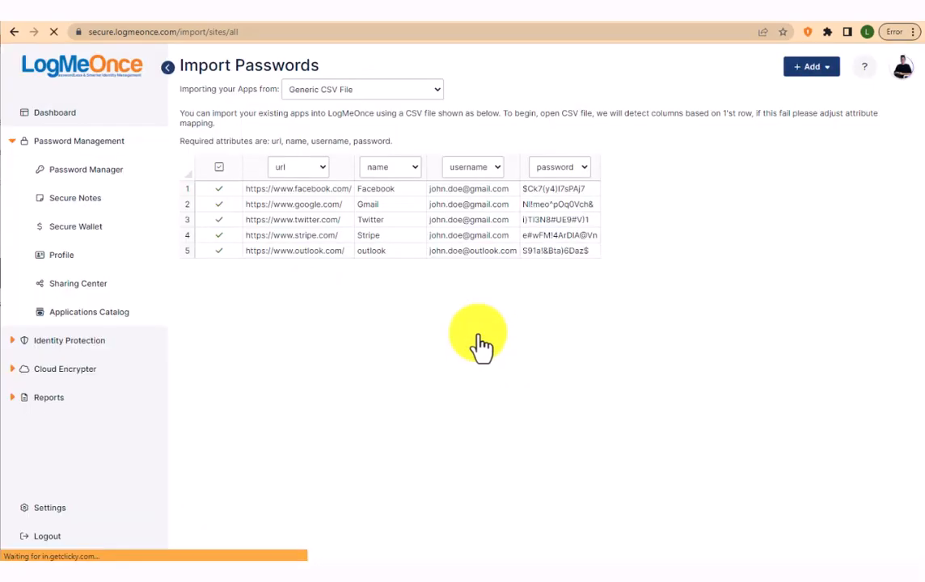